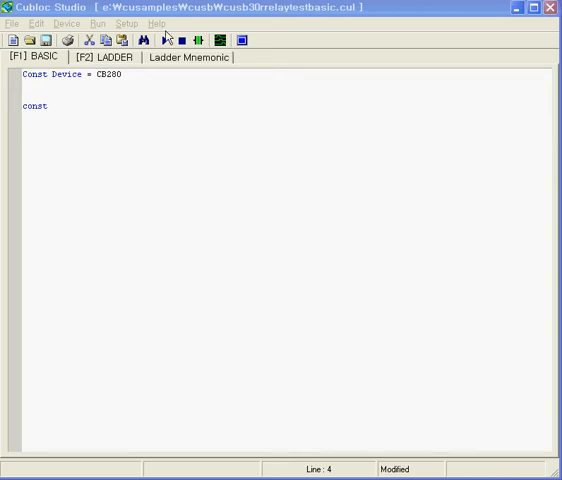
pyautogui.moveTo(280, 148)
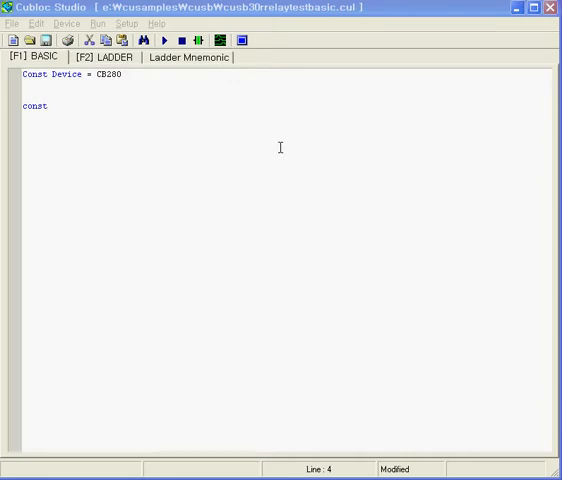
# Step: Delete the stray const word below the Const Device = CB280 line
pyautogui.doubleClick(32, 106)
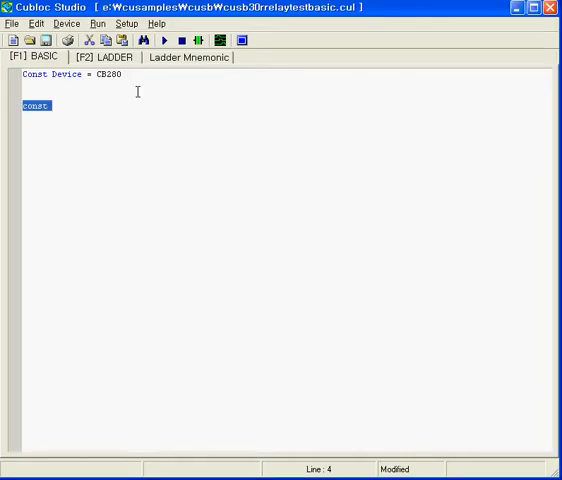
pyautogui.press('Delete')
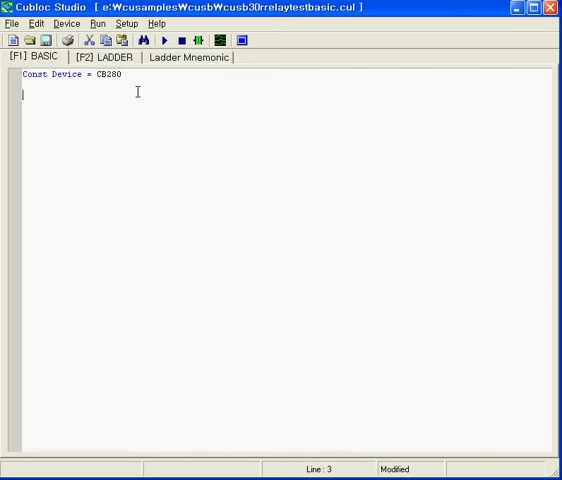
# Step: Declare Const Byte a = (40,41,42,43,44,45,46,47,17,16) and begin the Dim line
pyautogui.write('const')
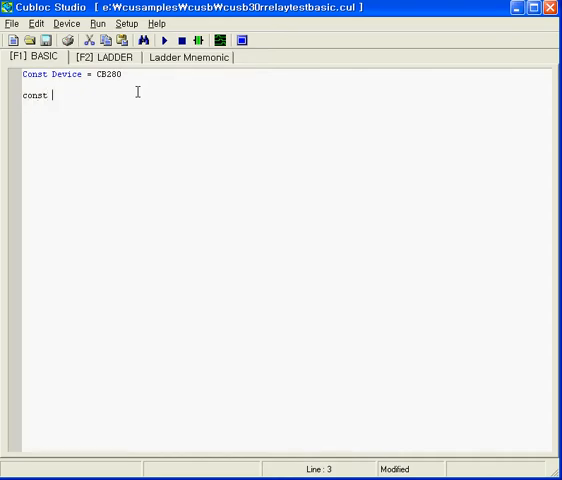
pyautogui.write('byte')
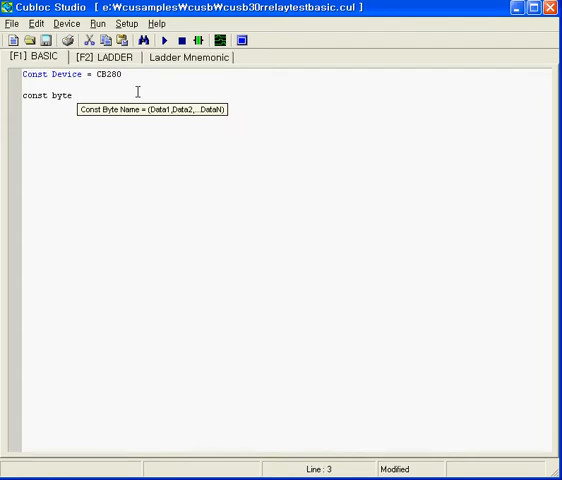
pyautogui.write('a = (')
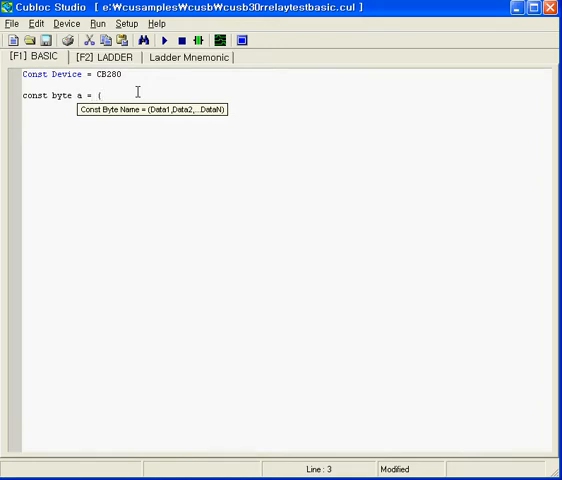
pyautogui.write('40,41,')
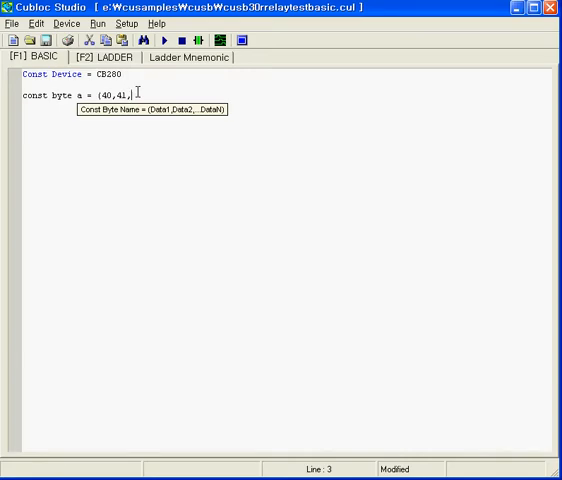
pyautogui.write('42,43,44')
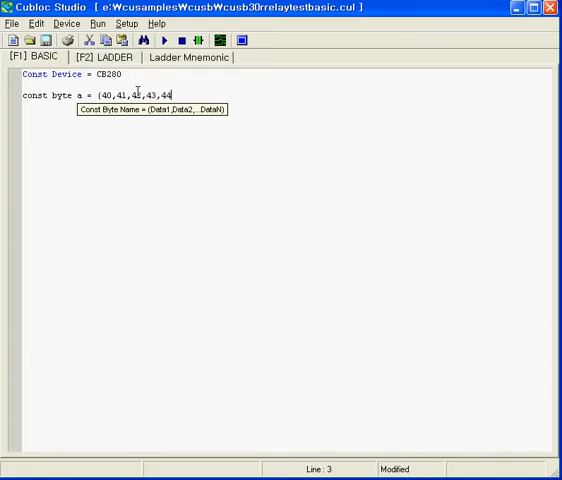
pyautogui.write(',45,46,')
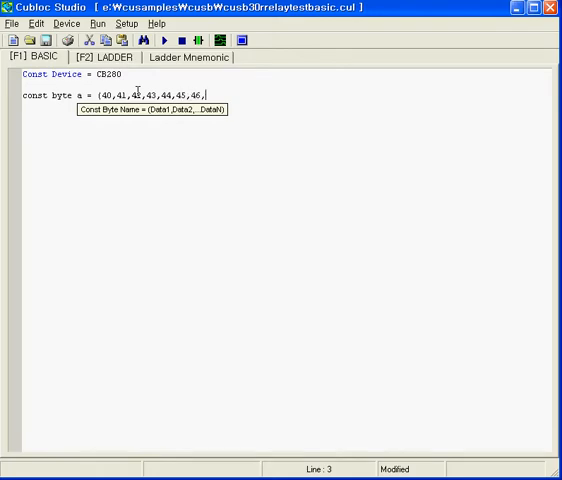
pyautogui.write('47,17,16')
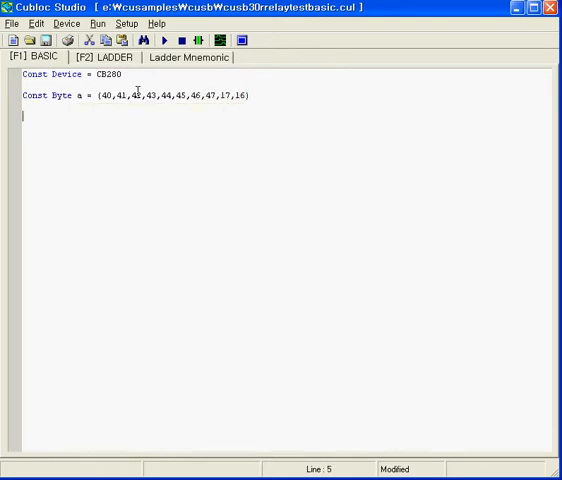
pyautogui.write('dim c')
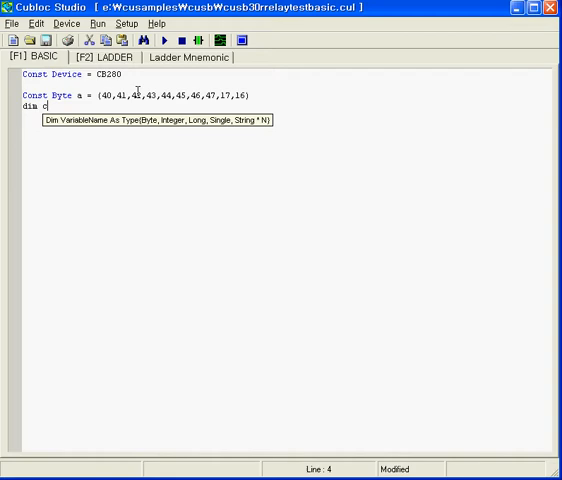
# Step: Declare Dim ct As Byte and start a Do block with For ct=0 To 9
pyautogui.write('t As Byte')
pyautogui.write('d')
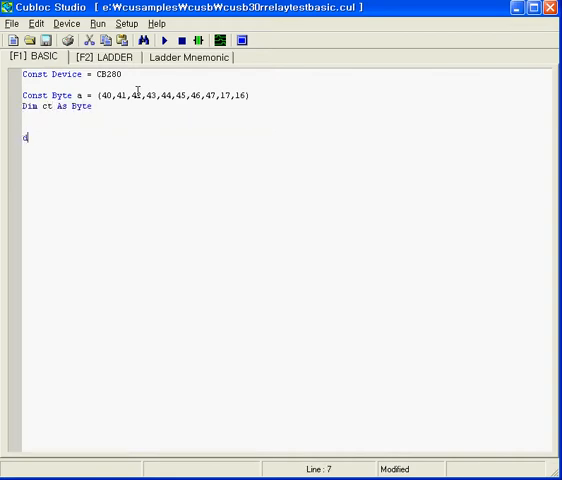
pyautogui.write('o')
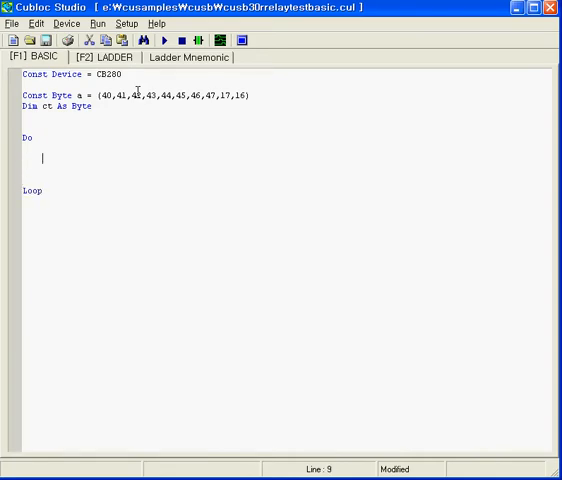
pyautogui.write('for ct=')
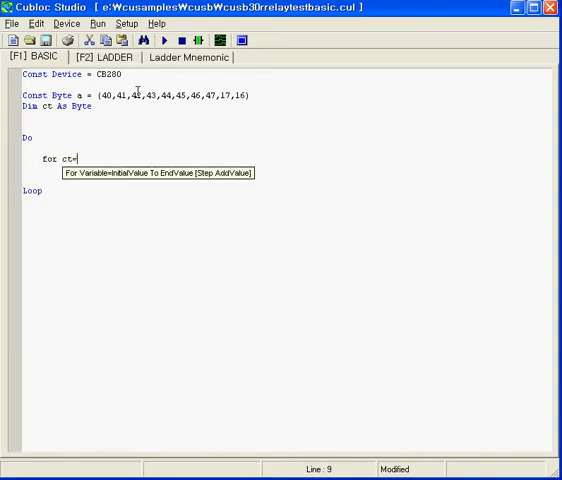
pyautogui.write('0')
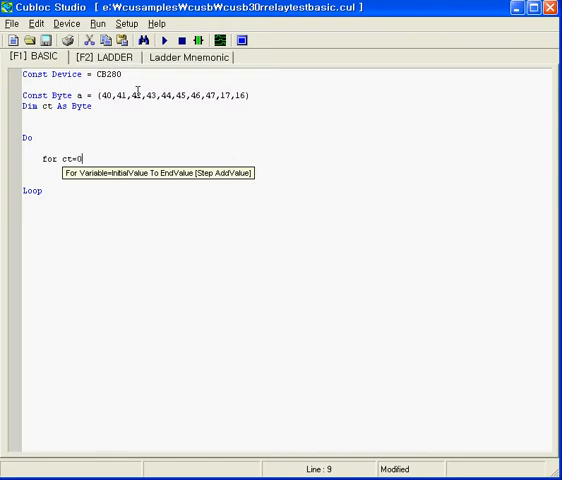
pyautogui.write('to')
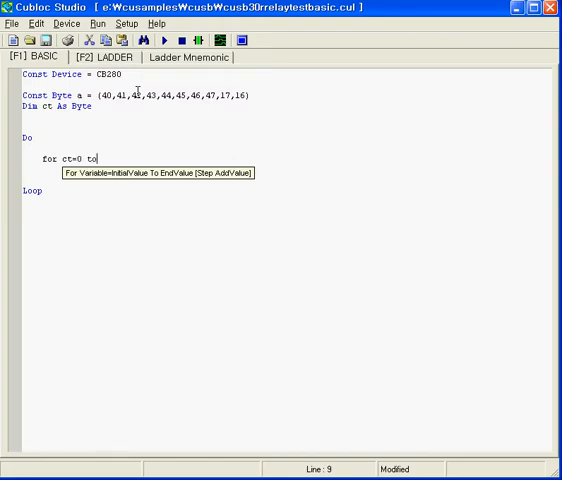
pyautogui.moveTo(150, 96)
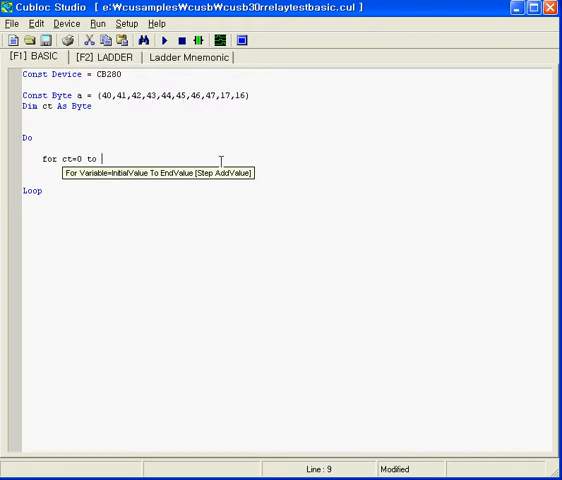
pyautogui.write('9')
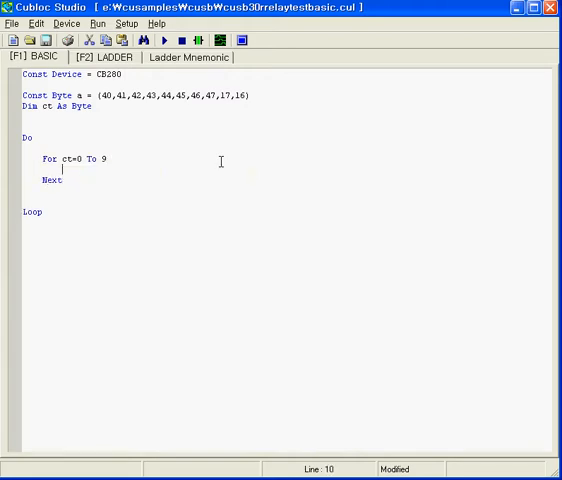
# Step: Inside the loop, output a(ct),1 followed by Delay 100
pyautogui.write('out a(')
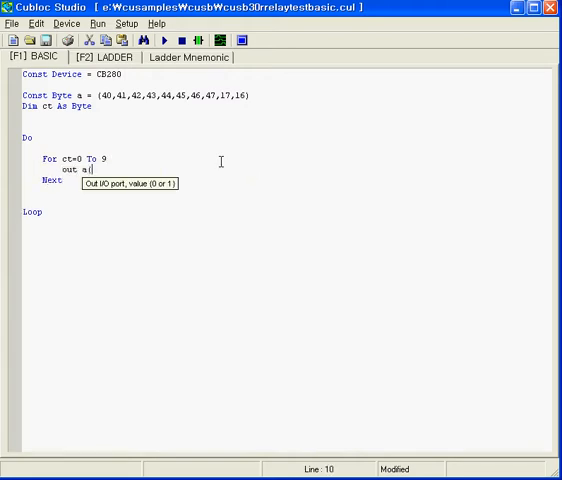
pyautogui.write('ct),')
pyautogui.write('Delay 500')
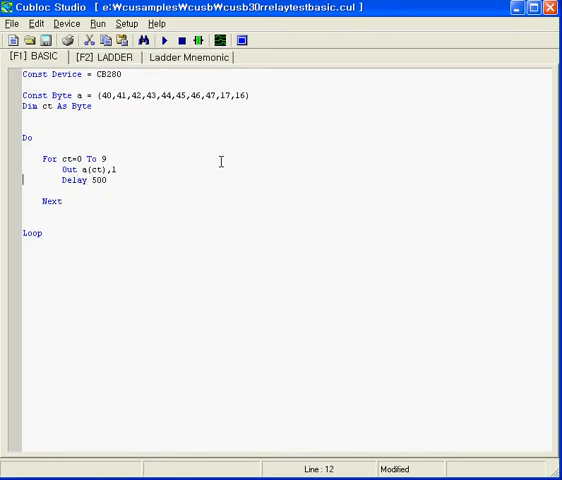
pyautogui.write('100')
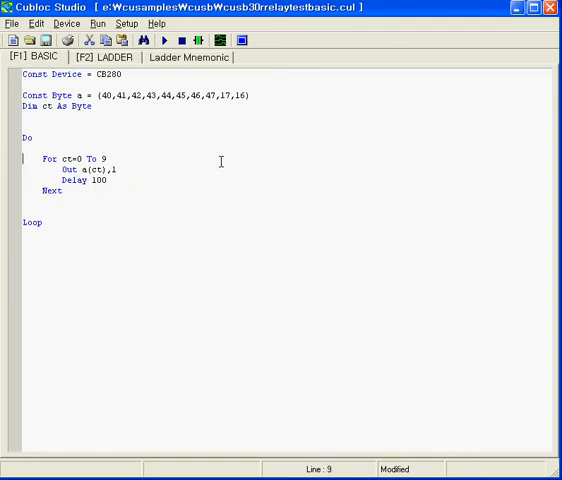
# Step: Duplicate the For loop below itself with Out a(ct),0 to switch the relays off
pyautogui.moveTo(38, 158); pyautogui.dragTo(112, 192)
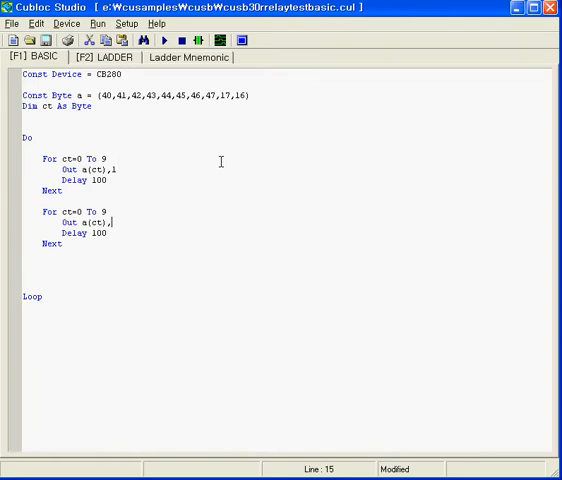
pyautogui.write('0')
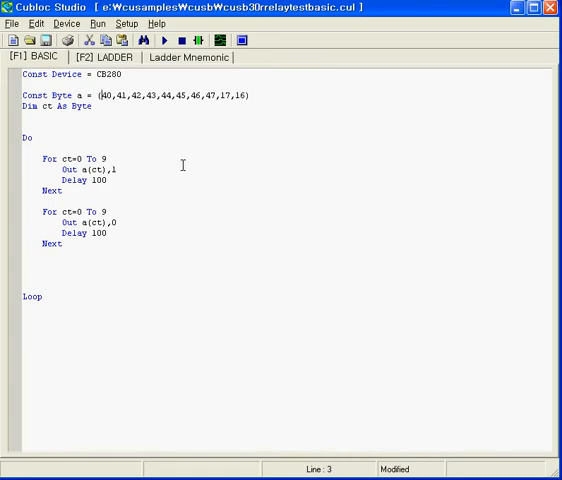
pyautogui.moveTo(196, 150)
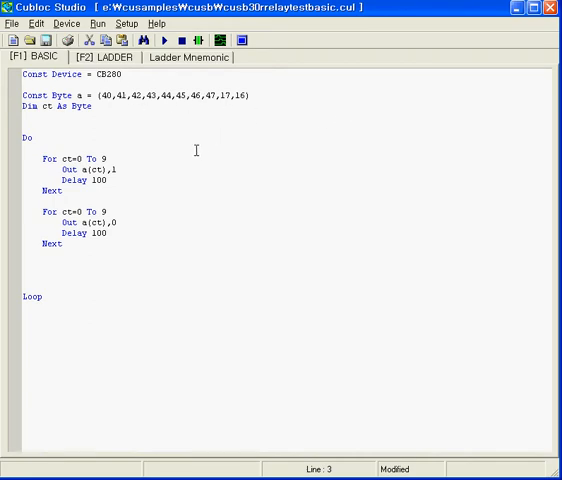
# Step: Add a 'CUBLOC 30R relay test comment line at the top of the program
pyautogui.click(160, 84)
pyautogui.write("'CUSB")
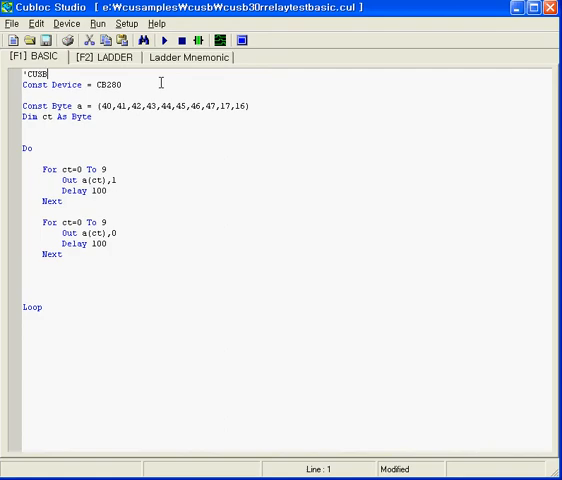
pyautogui.write('30R relay test')
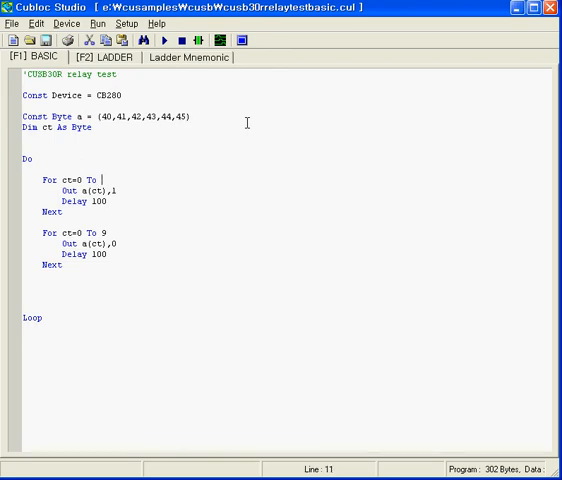
# Step: Change the For loops' end value from 9 to 5 to match array a
pyautogui.write('5')
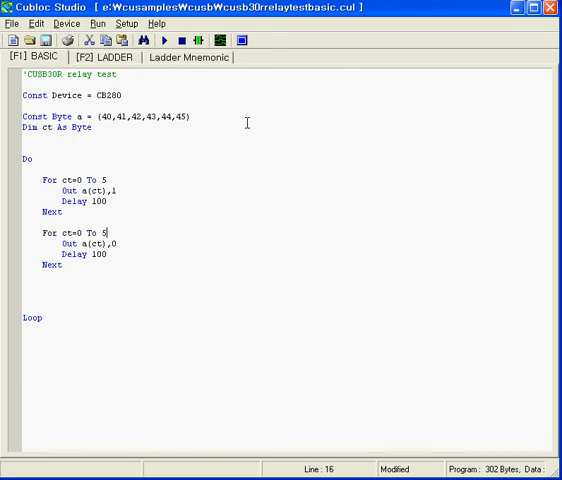